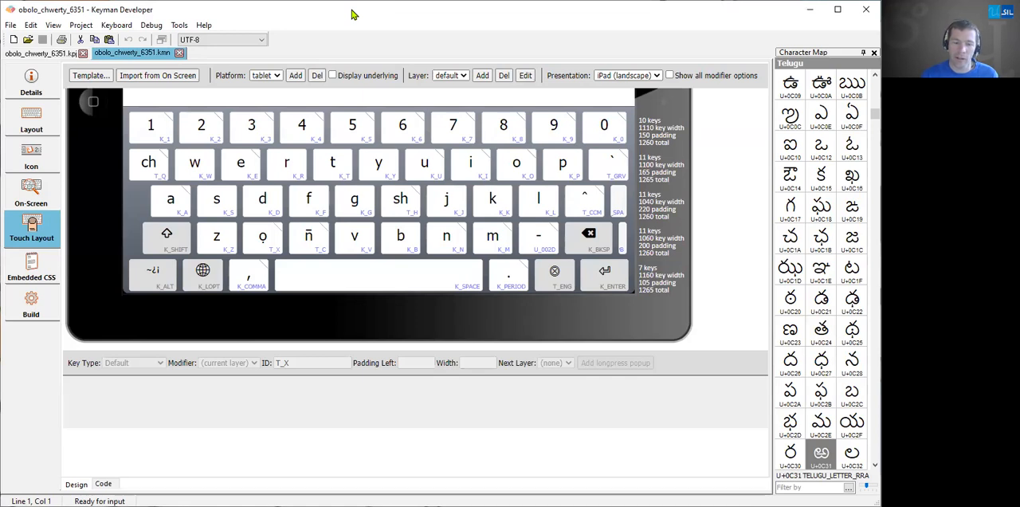
mouse_move(254, 105)
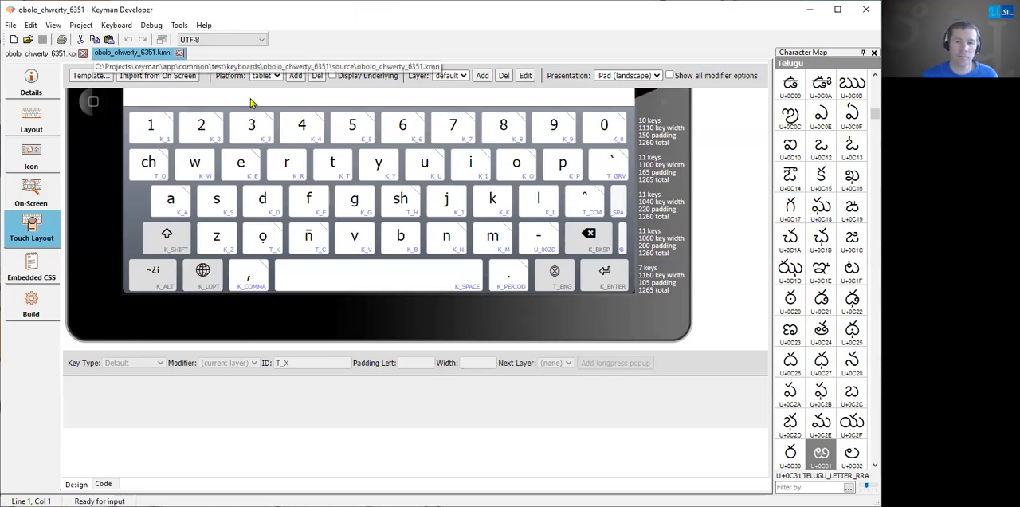
mouse_move(723, 351)
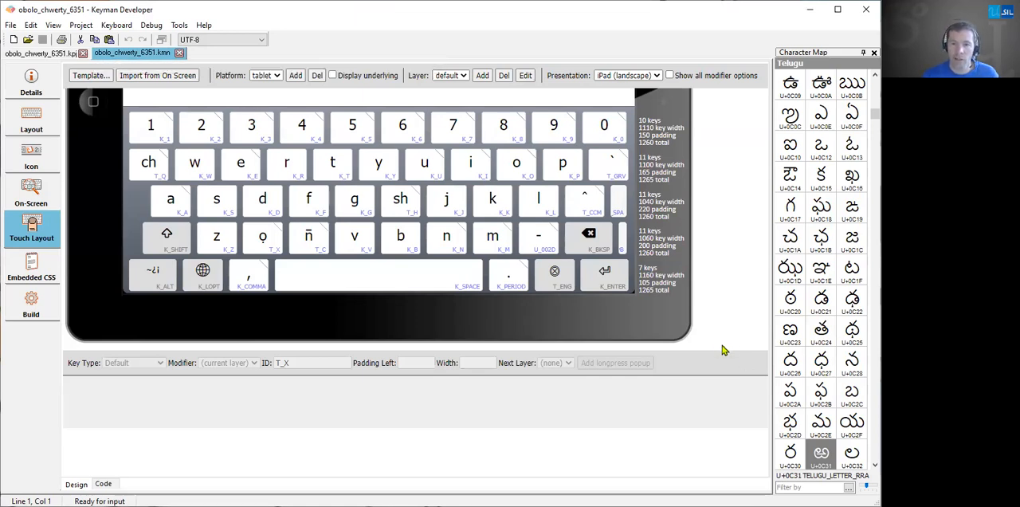
mouse_move(733, 309)
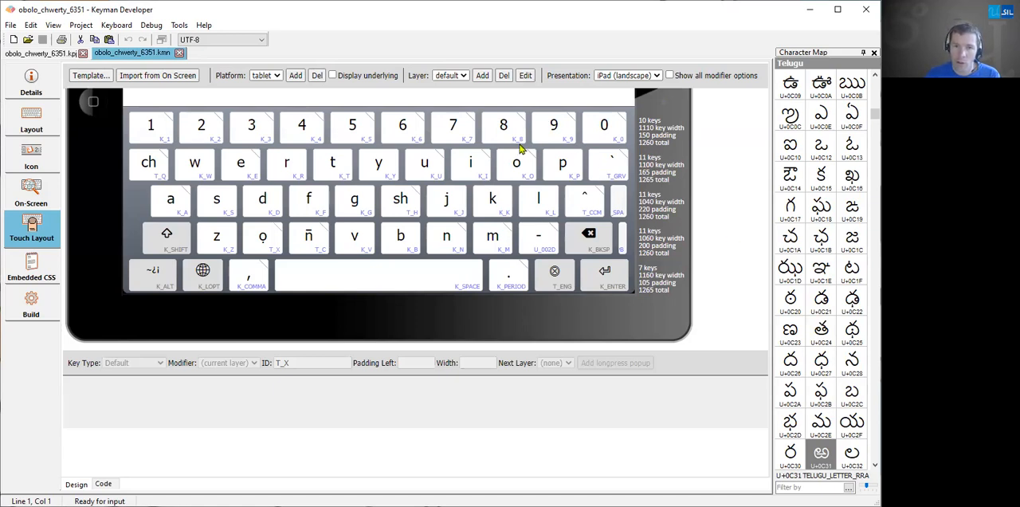
mouse_move(580, 325)
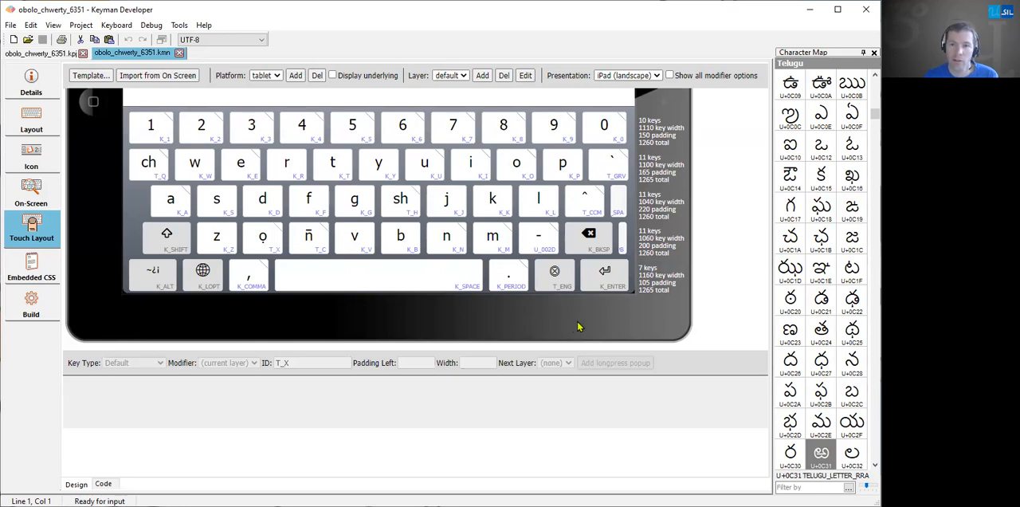
mouse_move(822, 275)
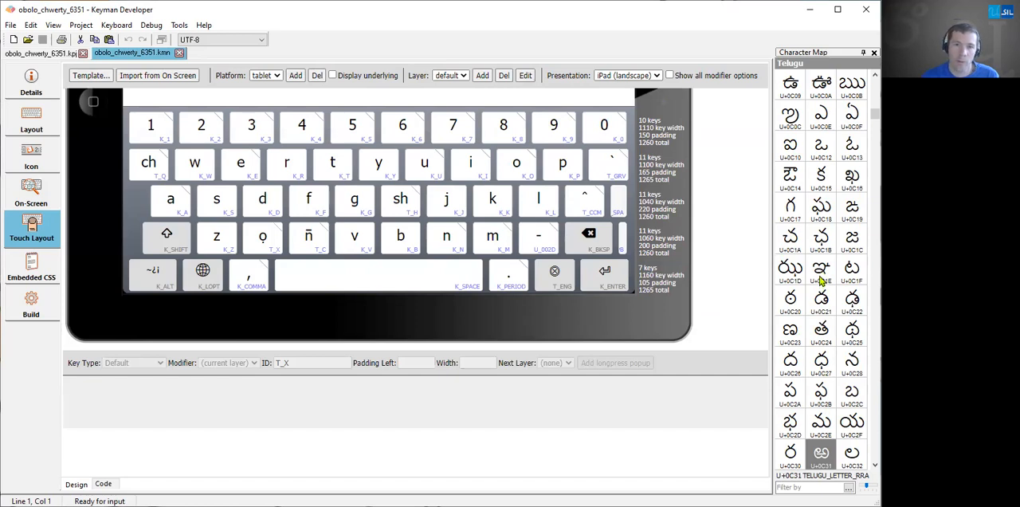
mouse_move(475, 205)
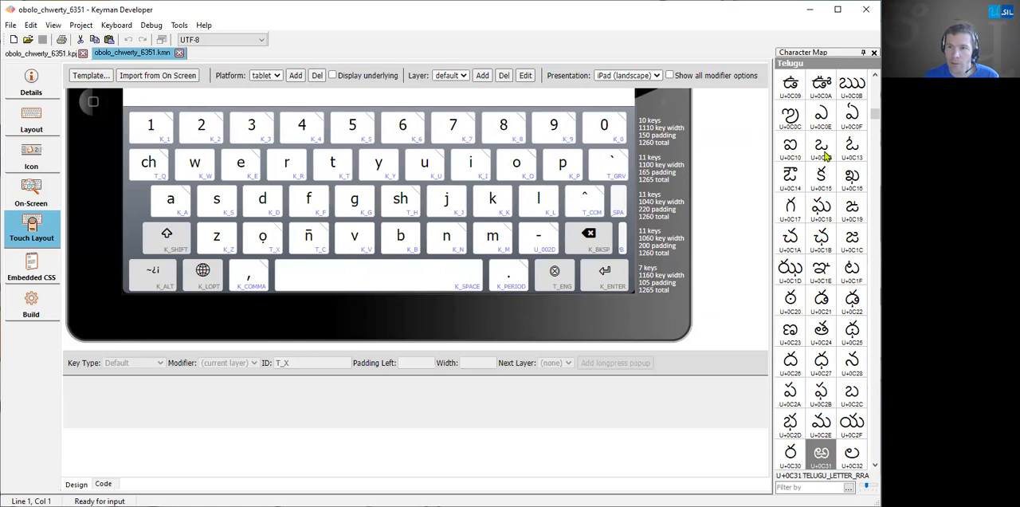
Step: Drop TELUGU LETTER O onto the y key and into its ID field, giving U_0C12
left_click(821, 147)
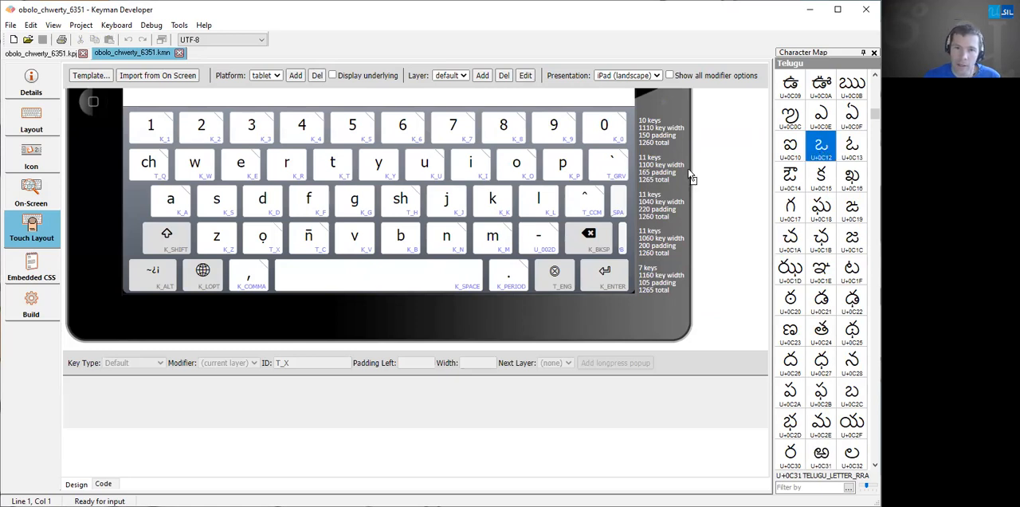
left_click(379, 162)
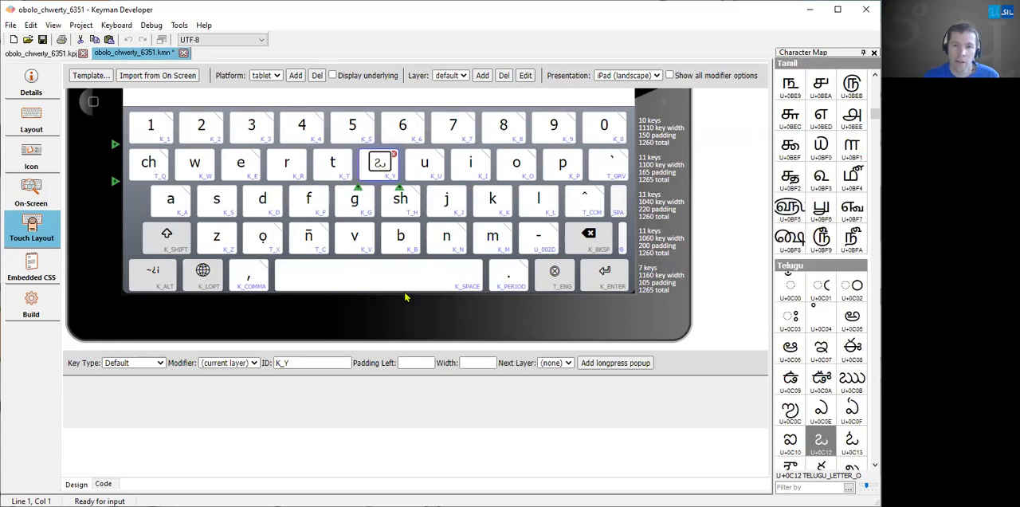
mouse_move(434, 351)
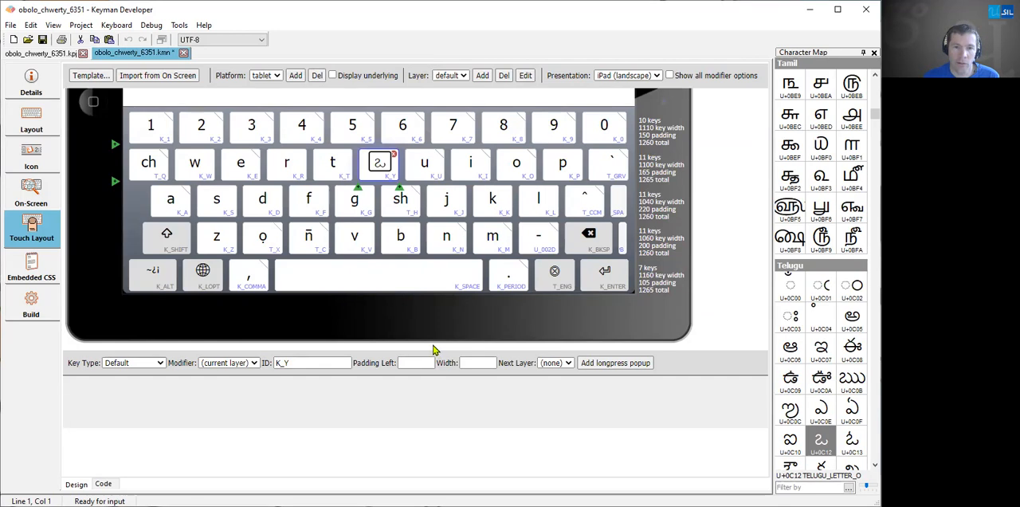
mouse_move(389, 184)
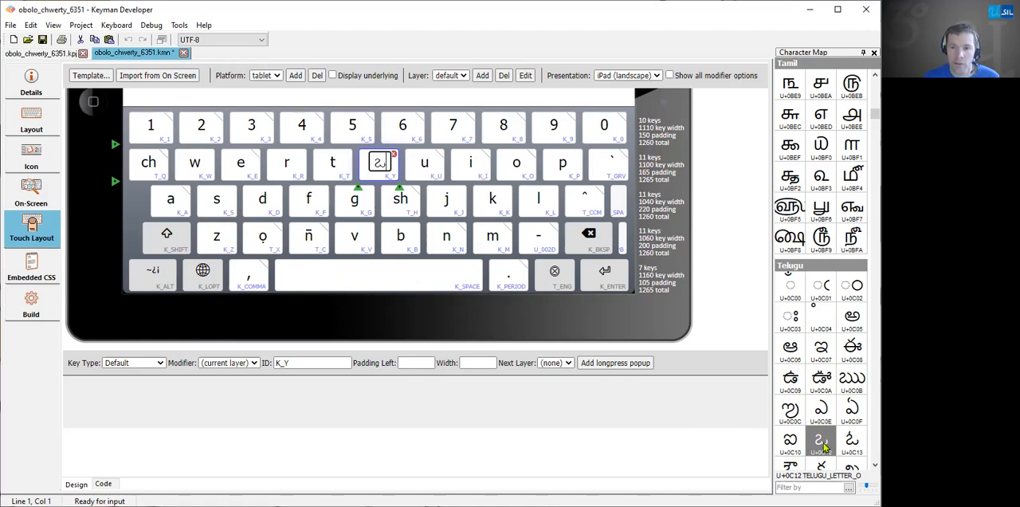
left_click(820, 440)
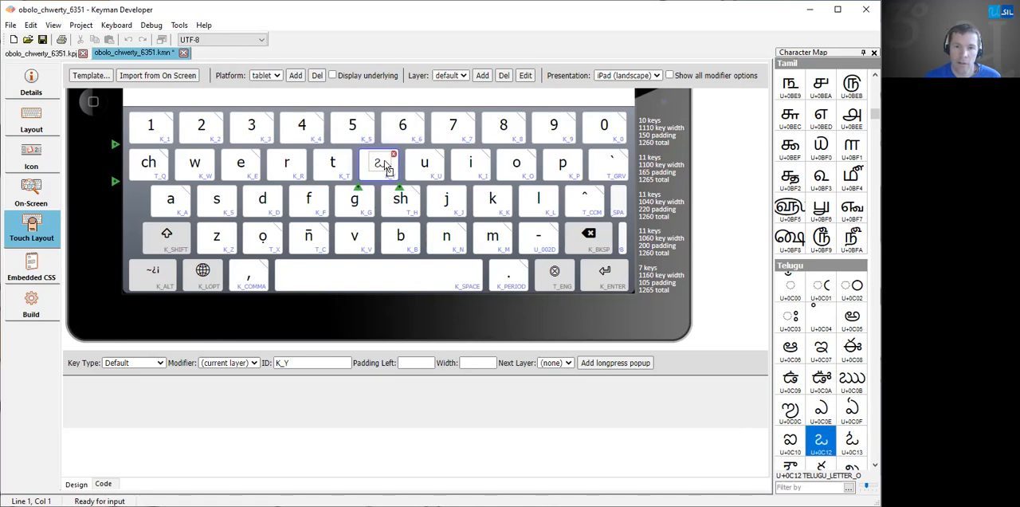
left_click(379, 162)
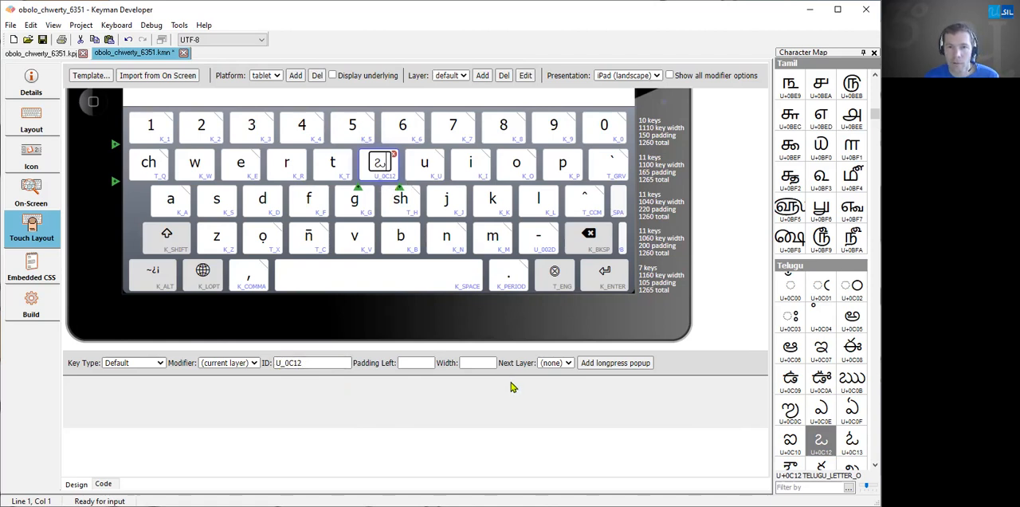
mouse_move(790, 423)
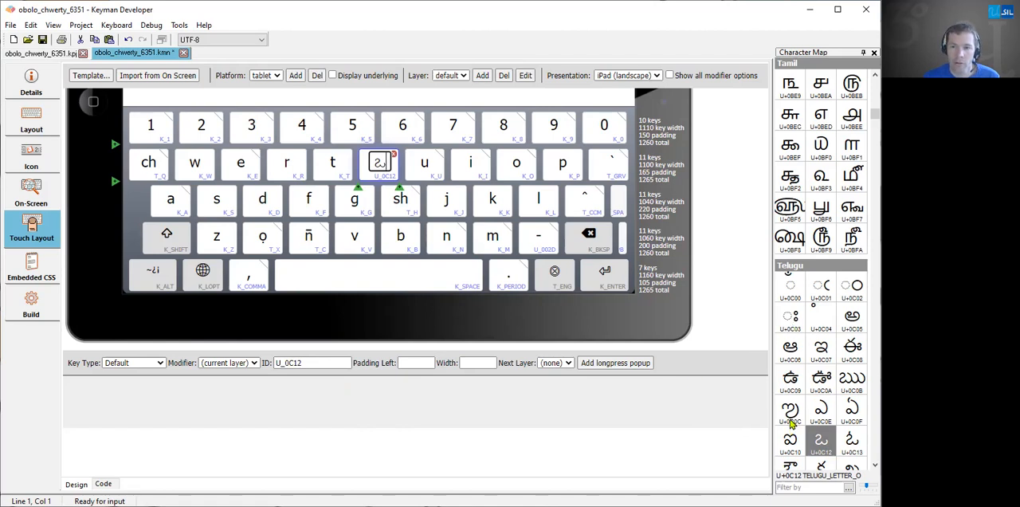
Step: Replace the u key's û longpress sub-key with Telugu vocalic L (U_0C0C), then select the o key
left_click(788, 412)
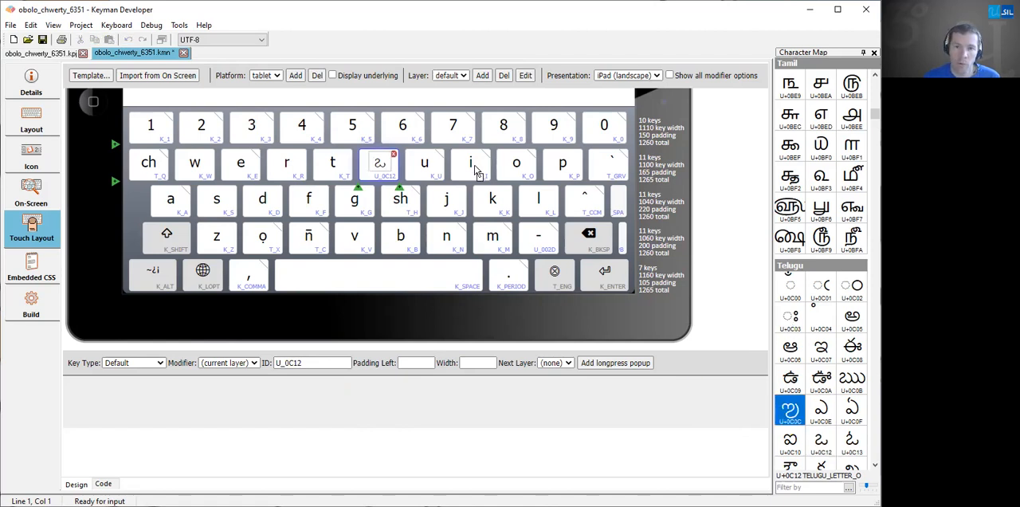
left_click(423, 166)
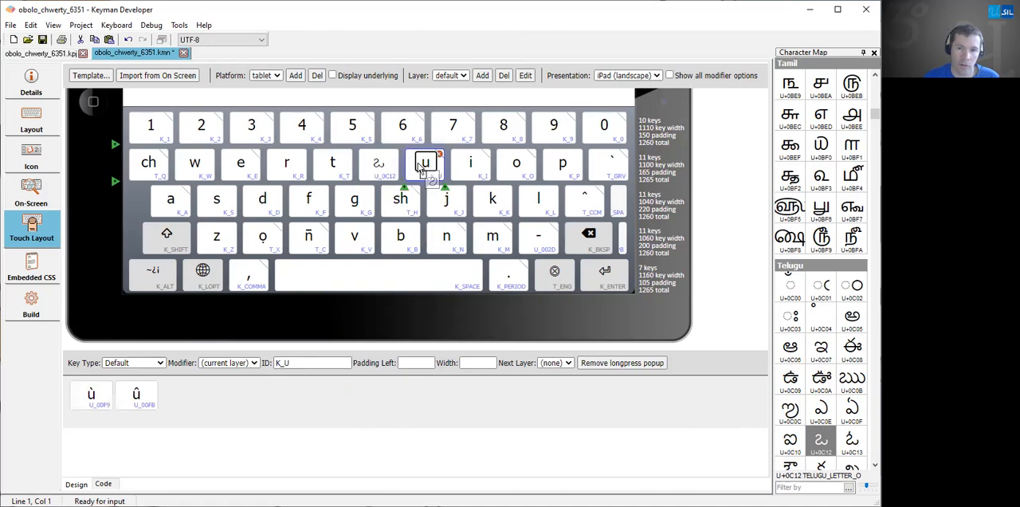
mouse_move(234, 421)
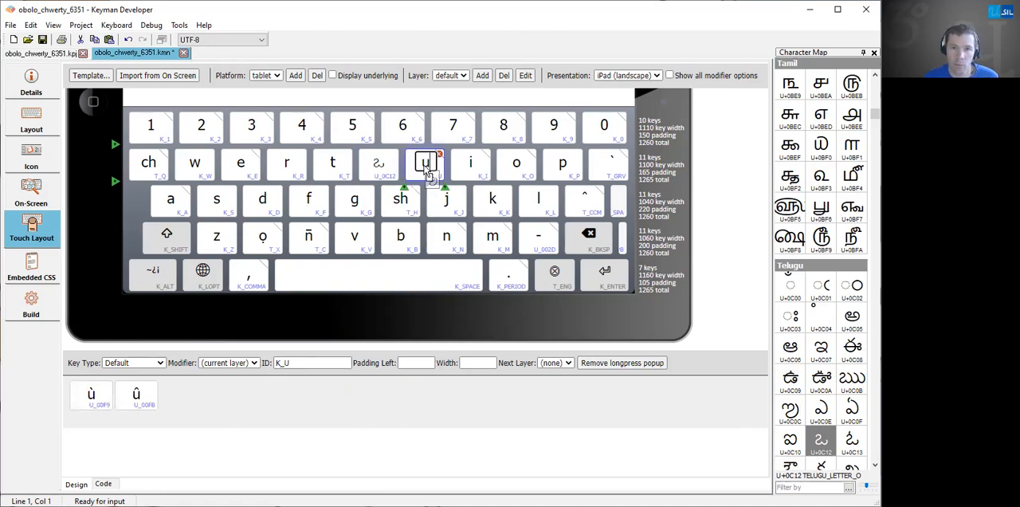
left_click(137, 395)
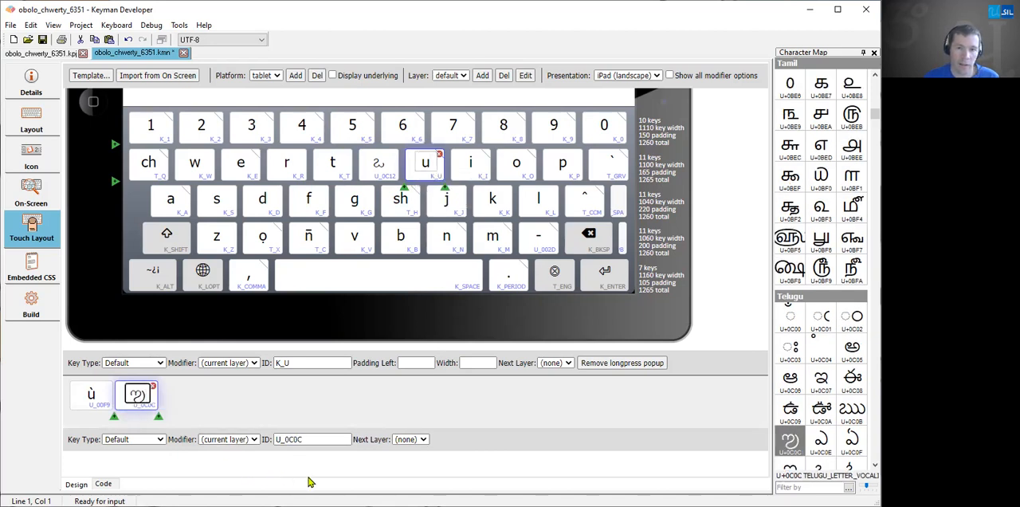
mouse_move(561, 429)
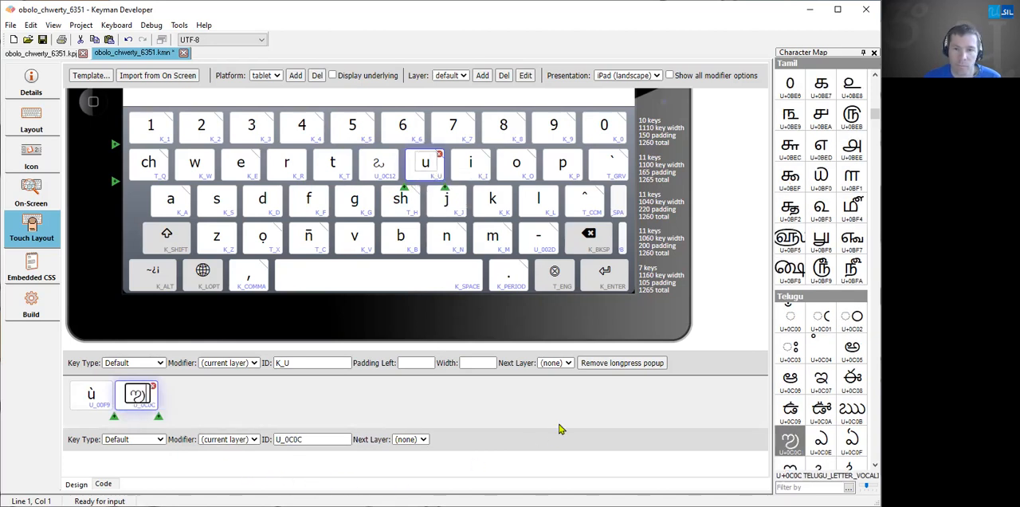
left_click(516, 166)
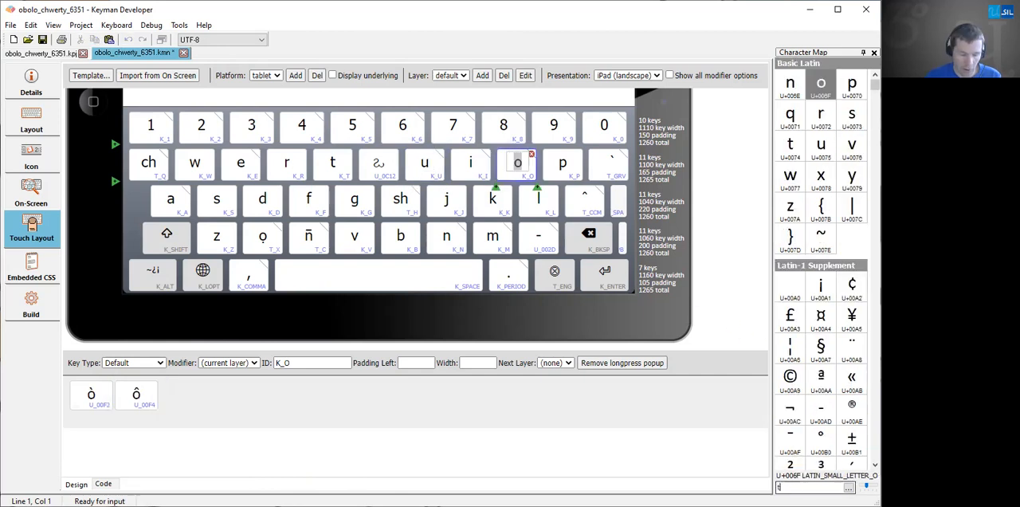
Step: Filter the Character Map by 'telug', put NYA (U_0C1E) on o and TTHA (U_0C20) on its second sub-key
type("telugu")
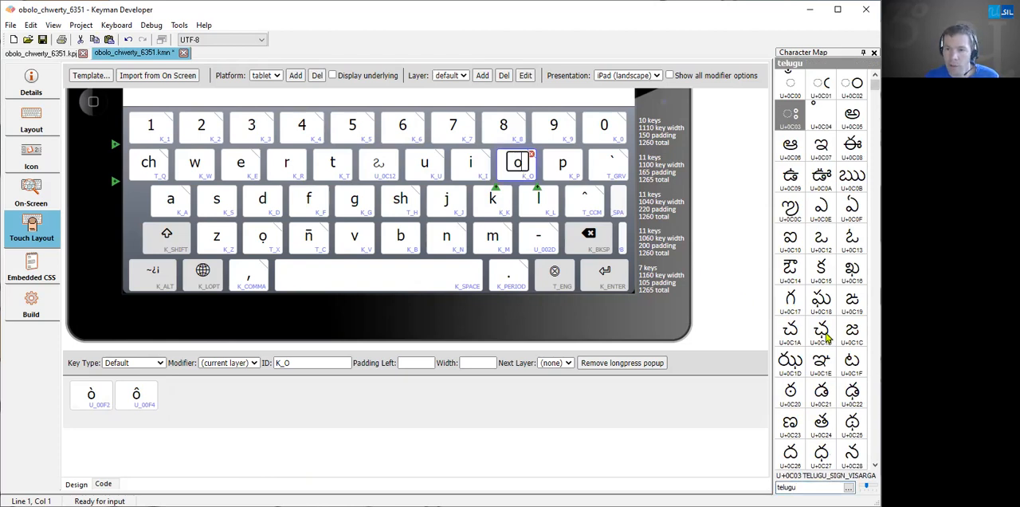
left_click(820, 331)
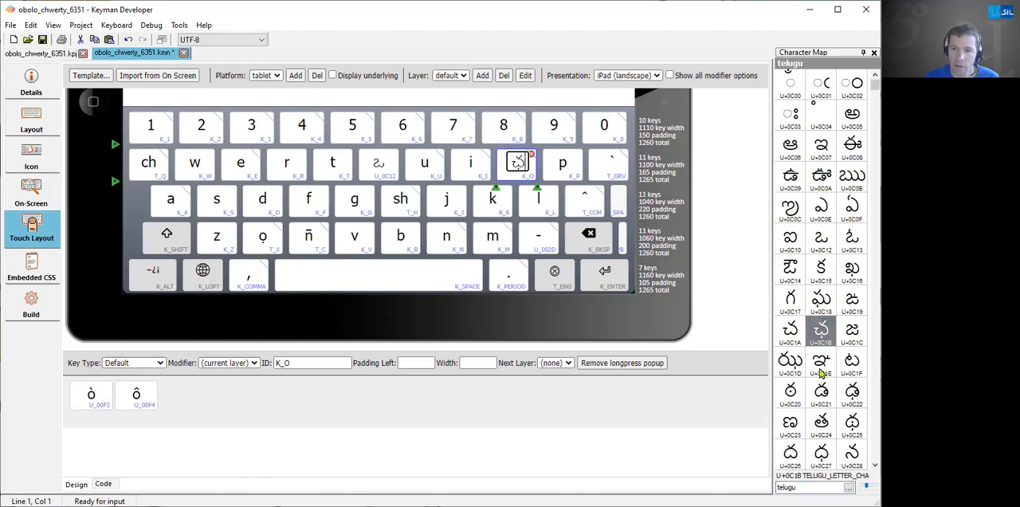
left_click(821, 361)
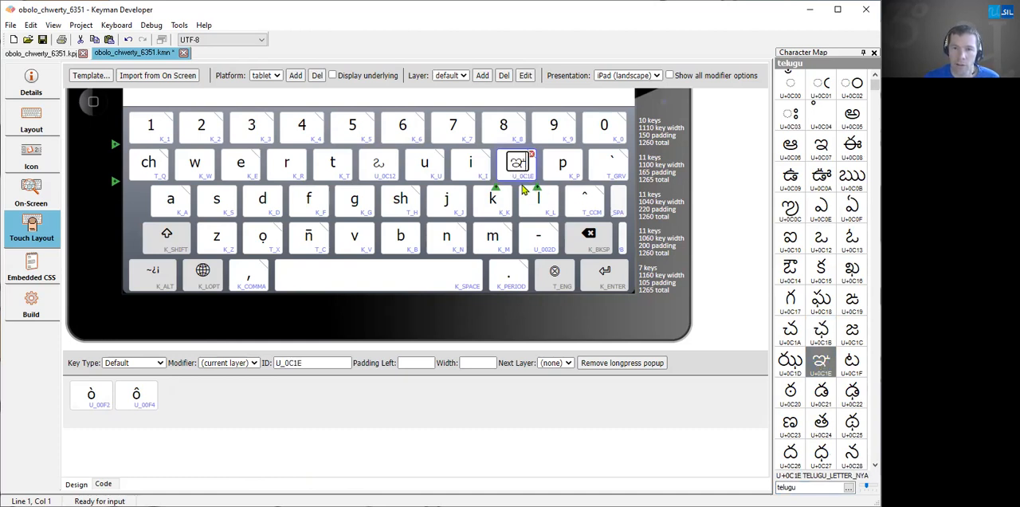
mouse_move(823, 422)
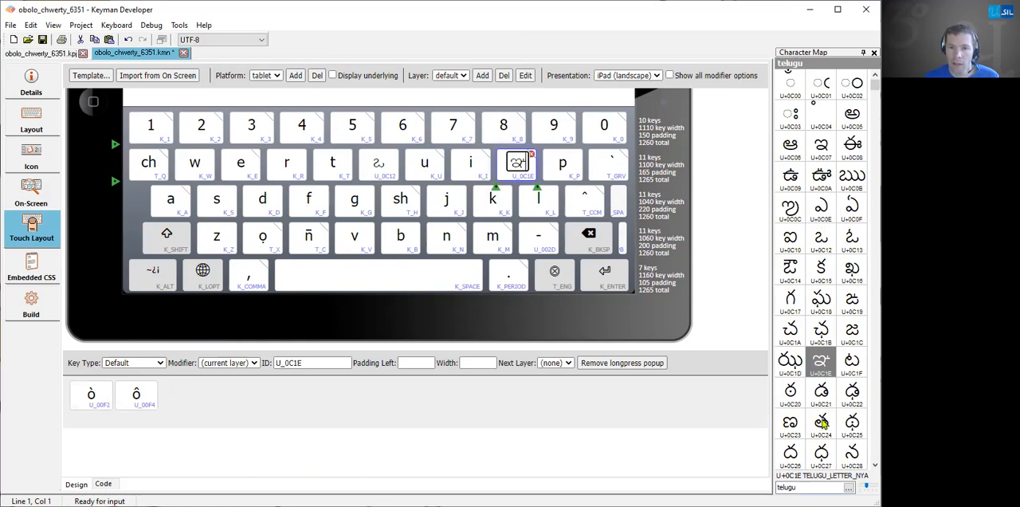
mouse_move(197, 390)
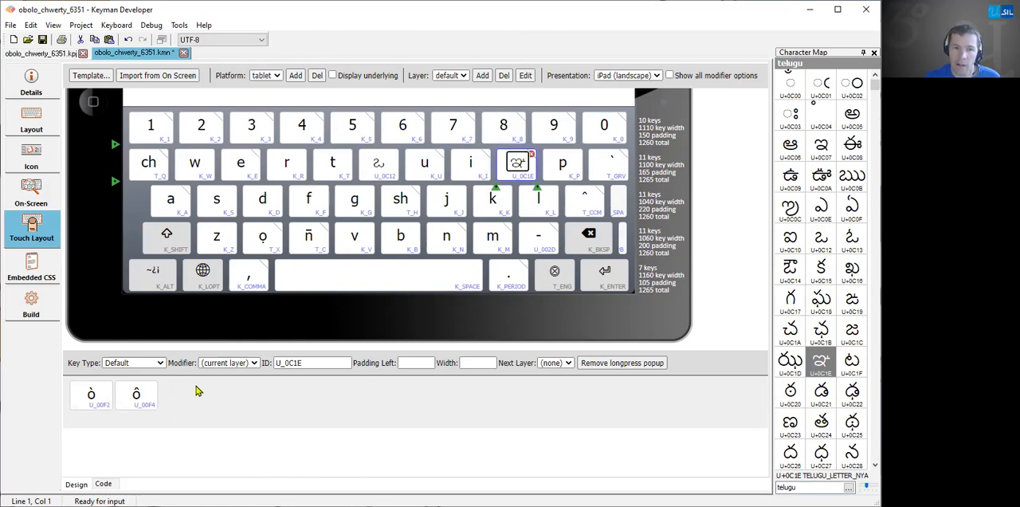
left_click(137, 395)
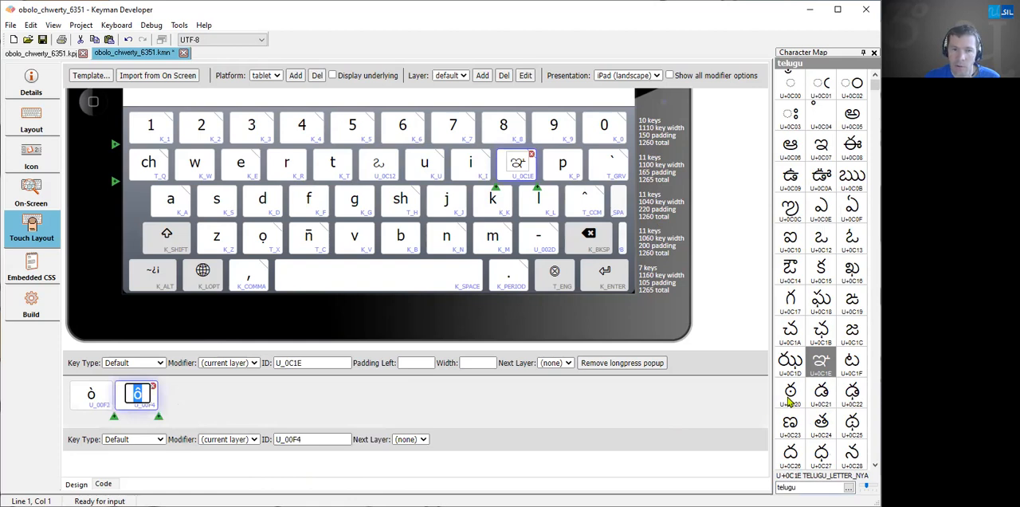
left_click(791, 391)
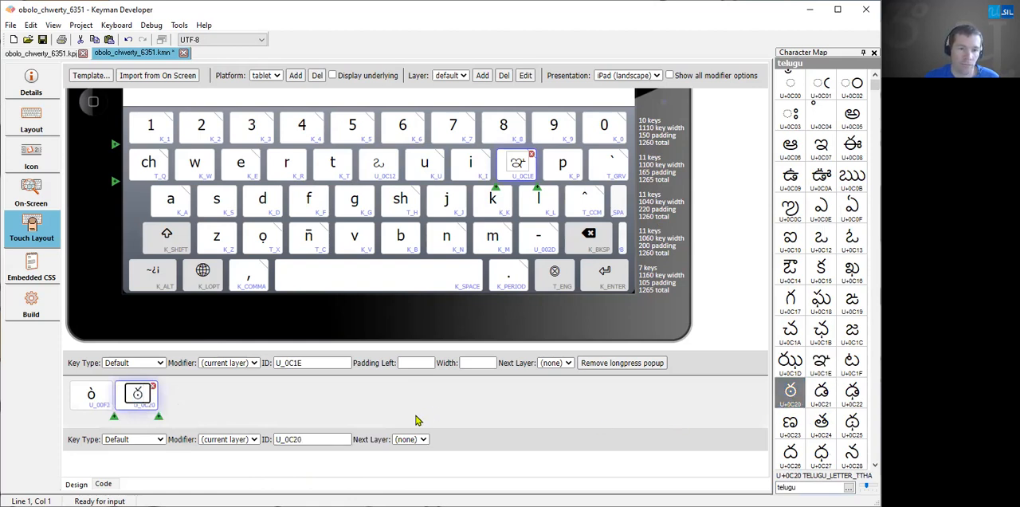
mouse_move(379, 162)
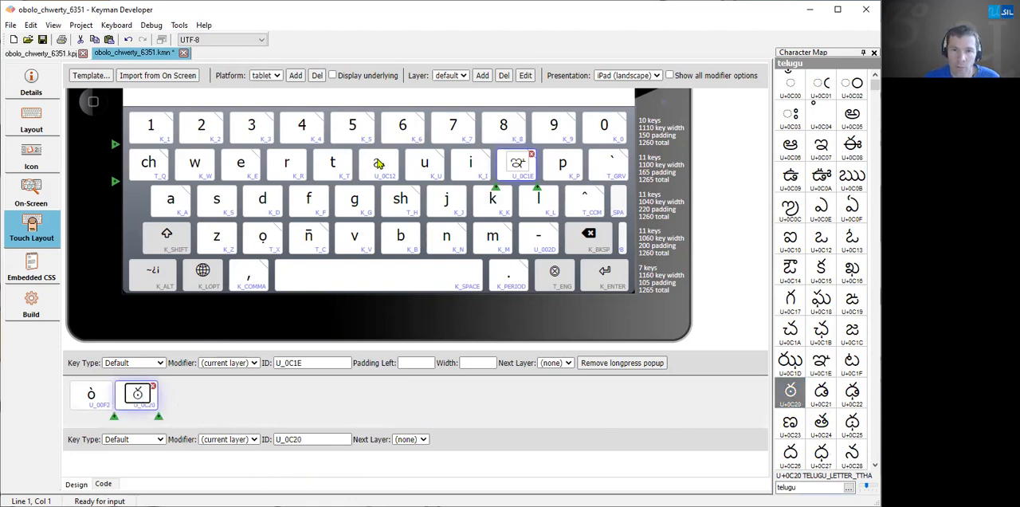
Step: Swap the U_0C12 key's Telugu O for a different Telugu vocalic letter from the Character Map
left_click(379, 163)
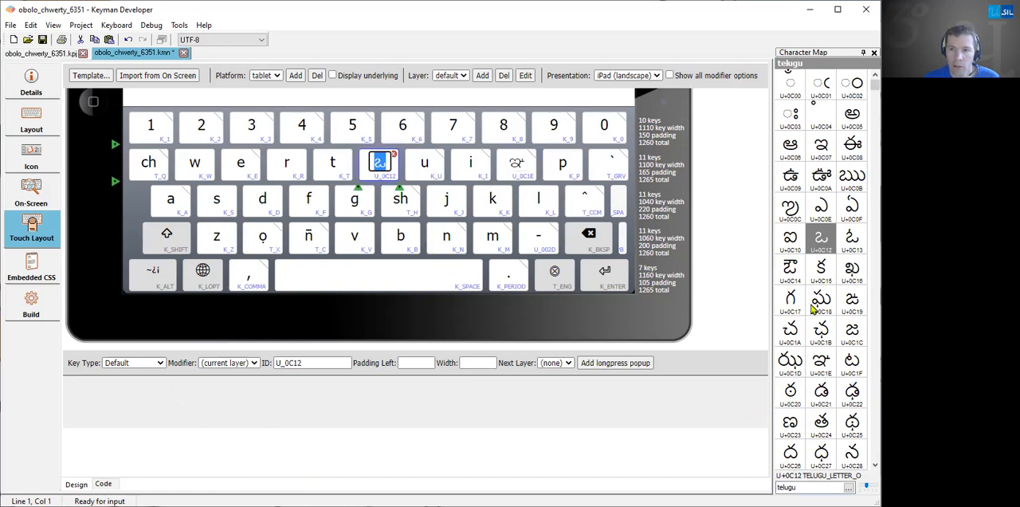
left_click(851, 177)
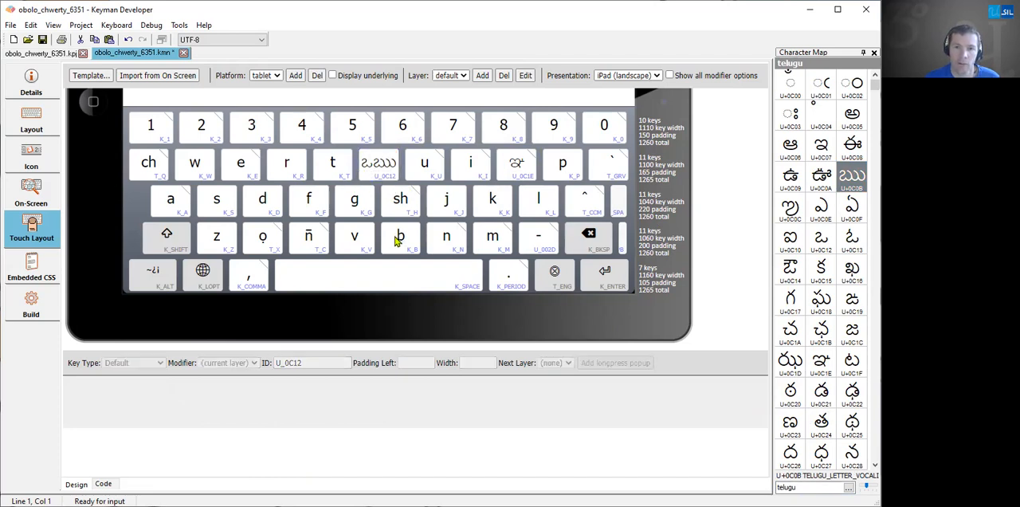
mouse_move(386, 174)
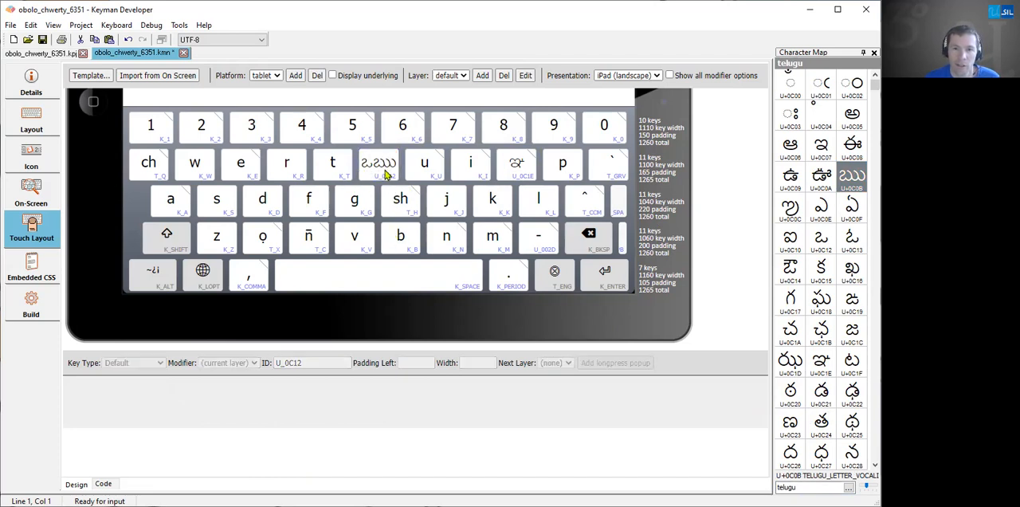
left_click(379, 162)
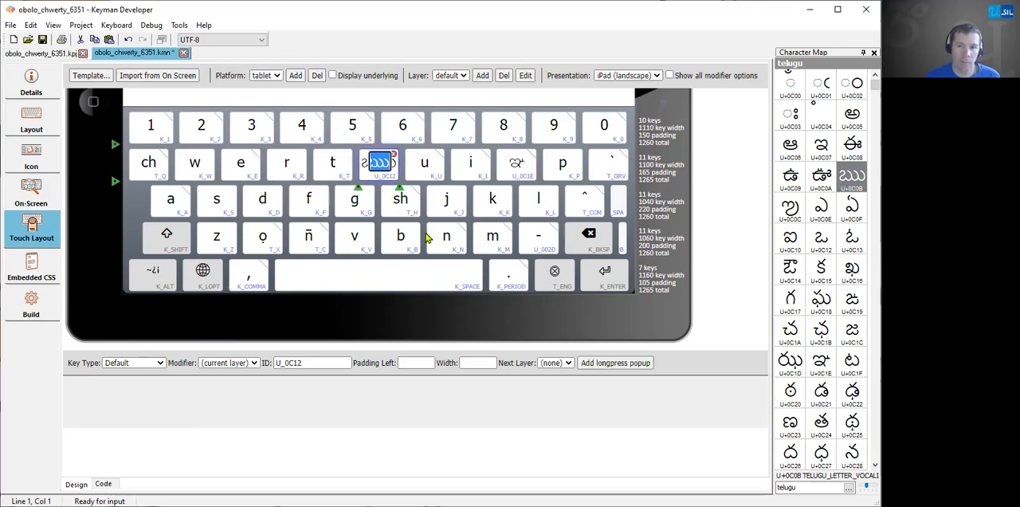
mouse_move(418, 253)
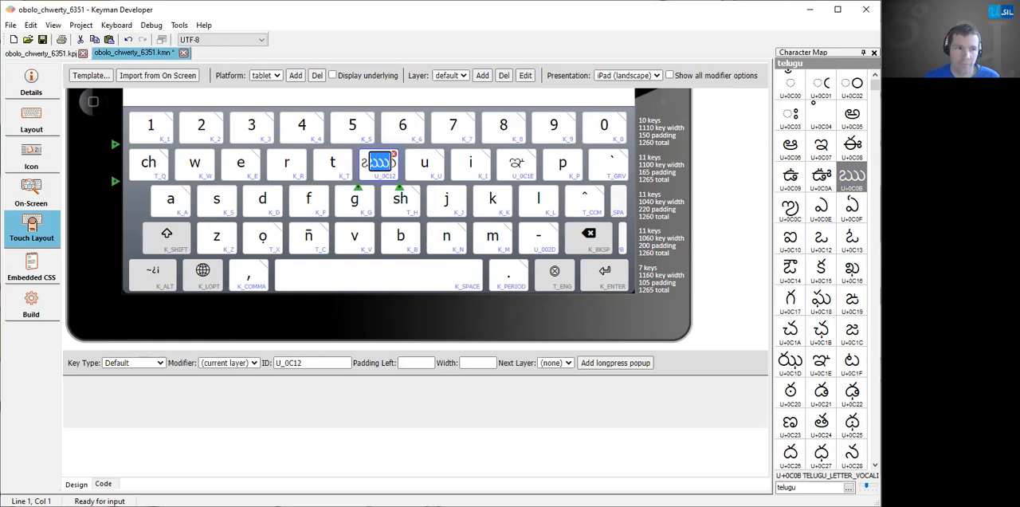
mouse_move(234, 325)
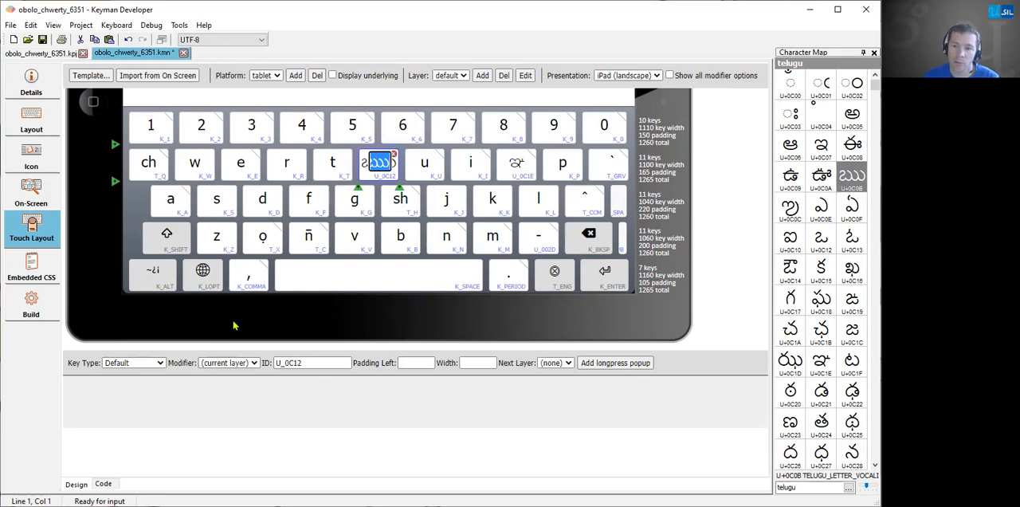
mouse_move(221, 315)
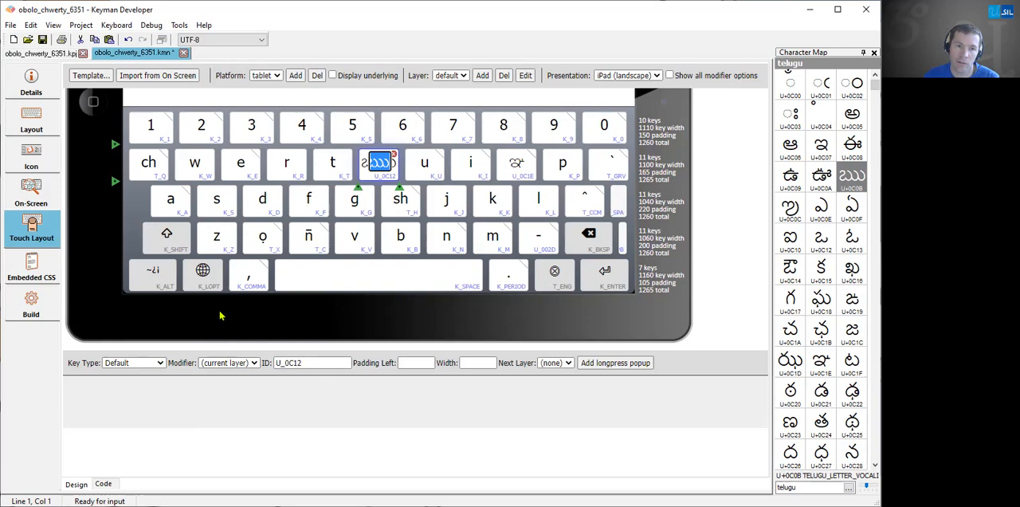
mouse_move(223, 319)
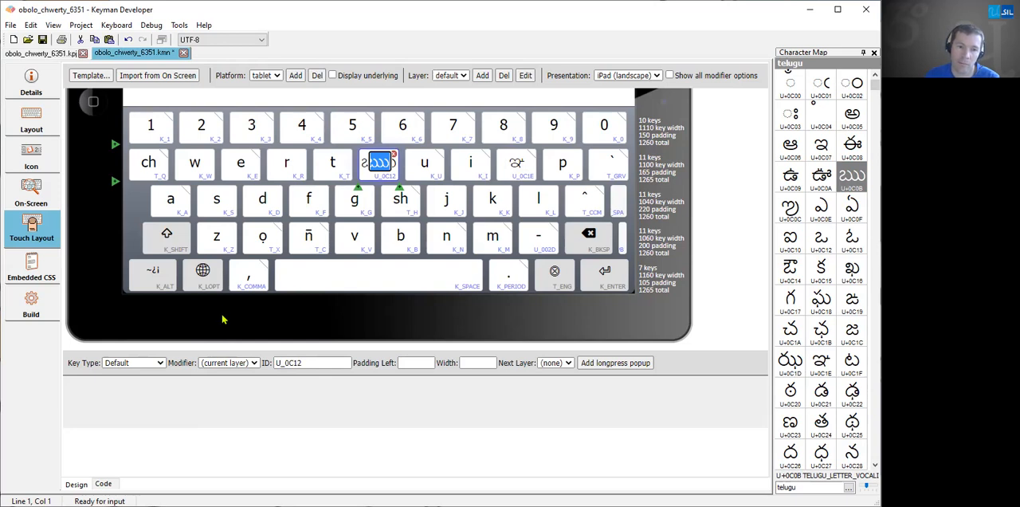